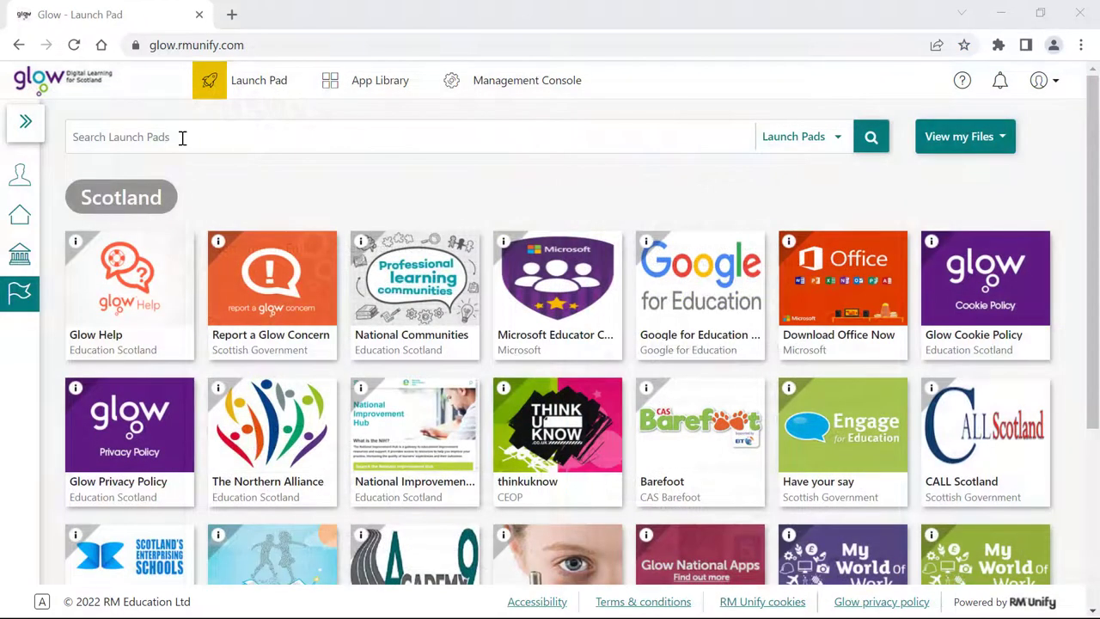
Search Glow Launch Pads for 'SCHOLAR' to find the Heriot-Watt SCHOLAR app.
text(sc)
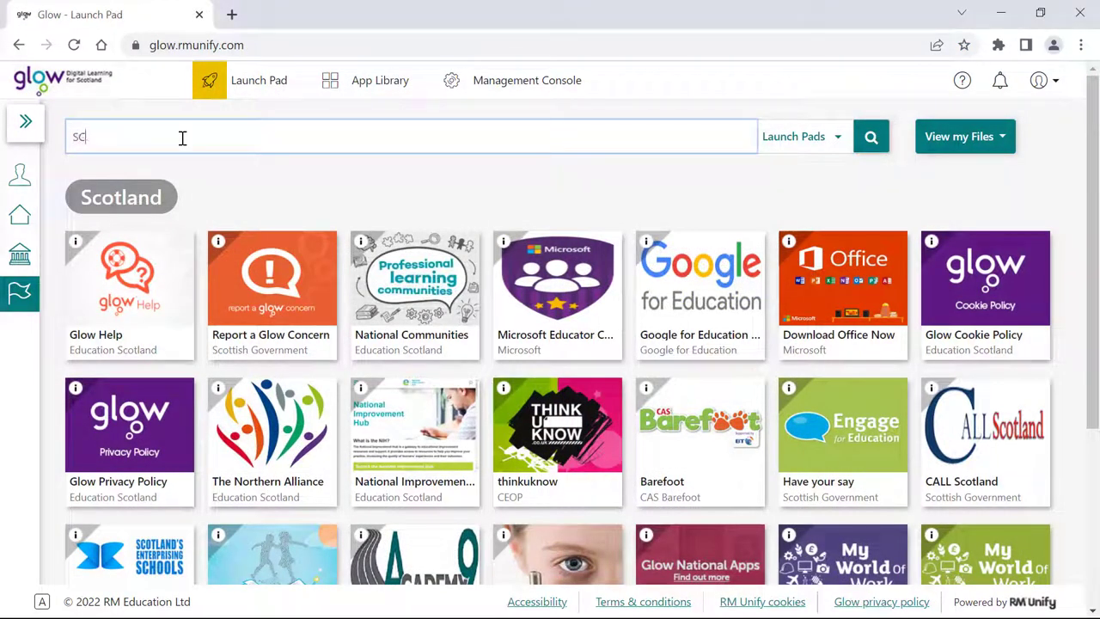
text(HOLAR)
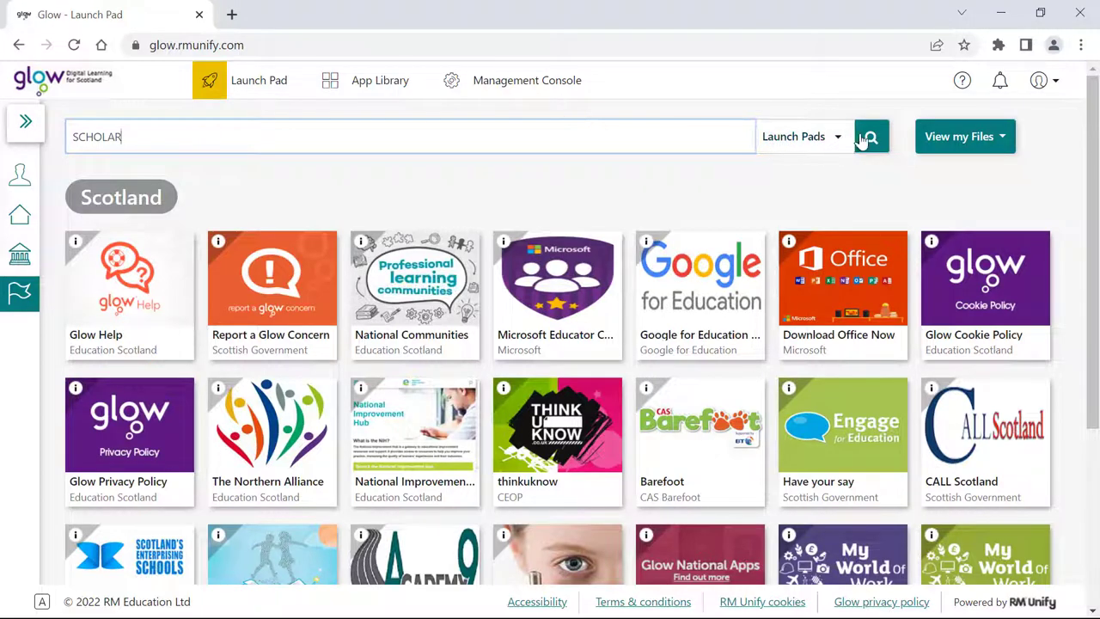
click(870, 137)
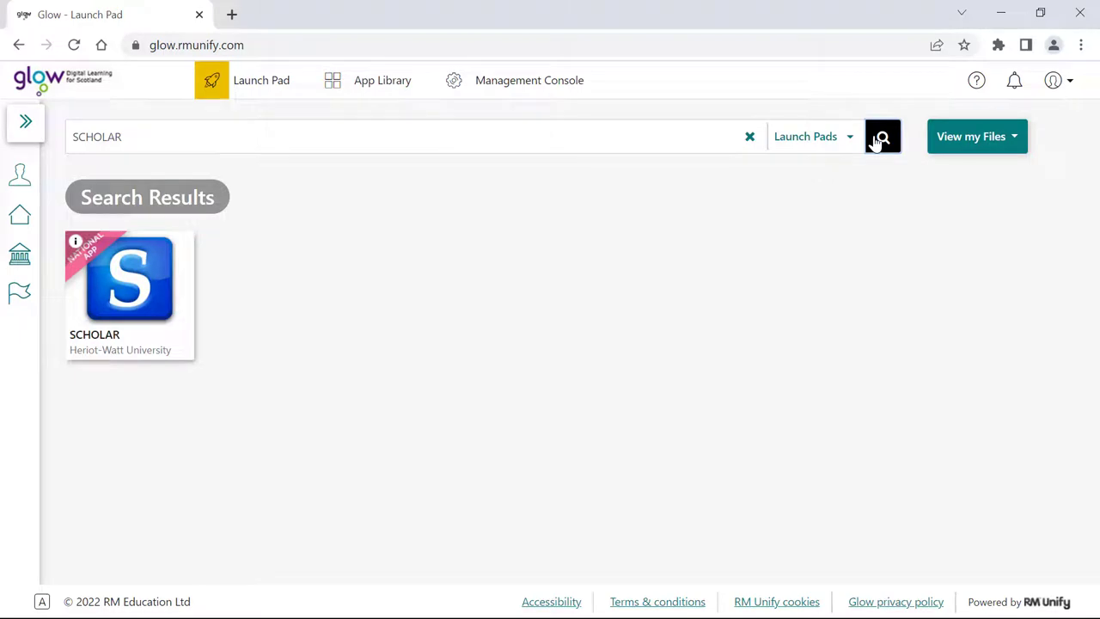
mouse_move(118, 310)
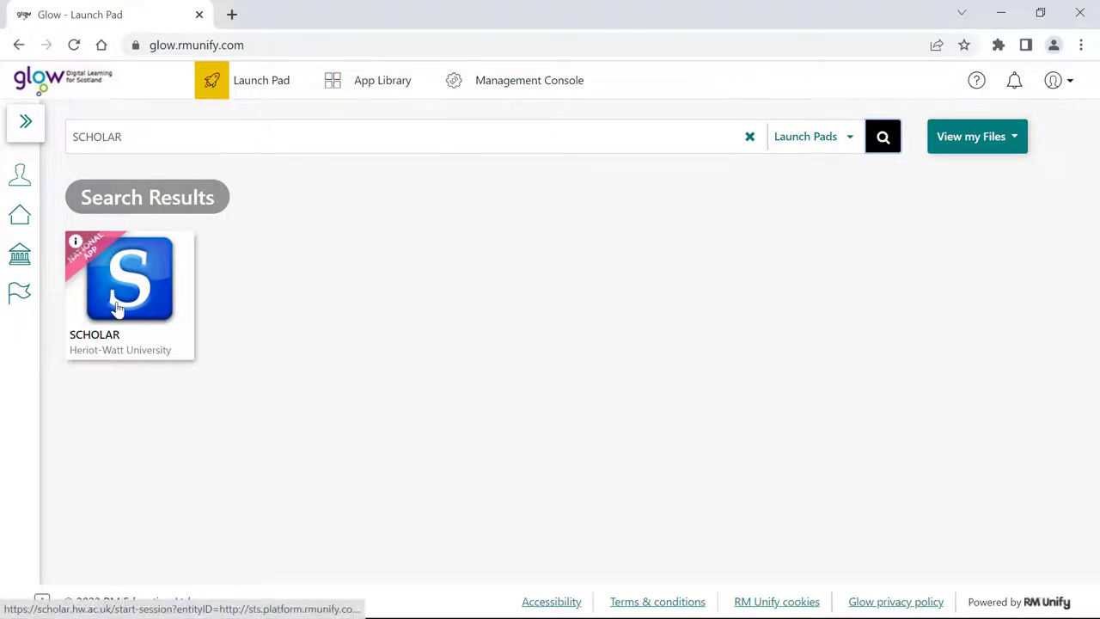
Launch the SCHOLAR app from the Glow results, opening its homepage in a new tab.
click(129, 283)
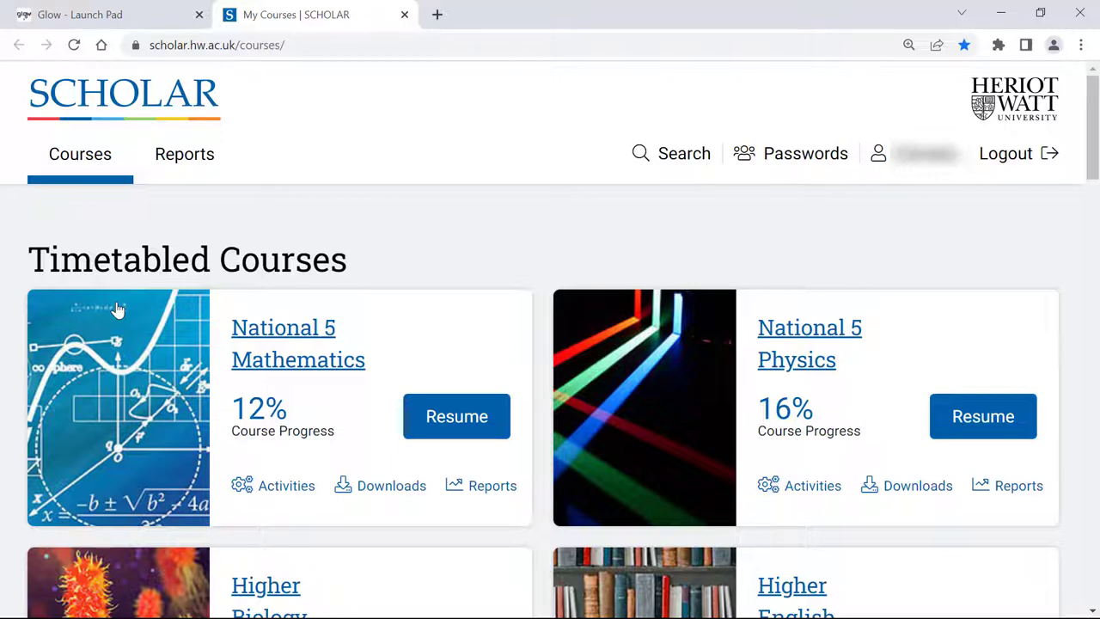
click(1006, 153)
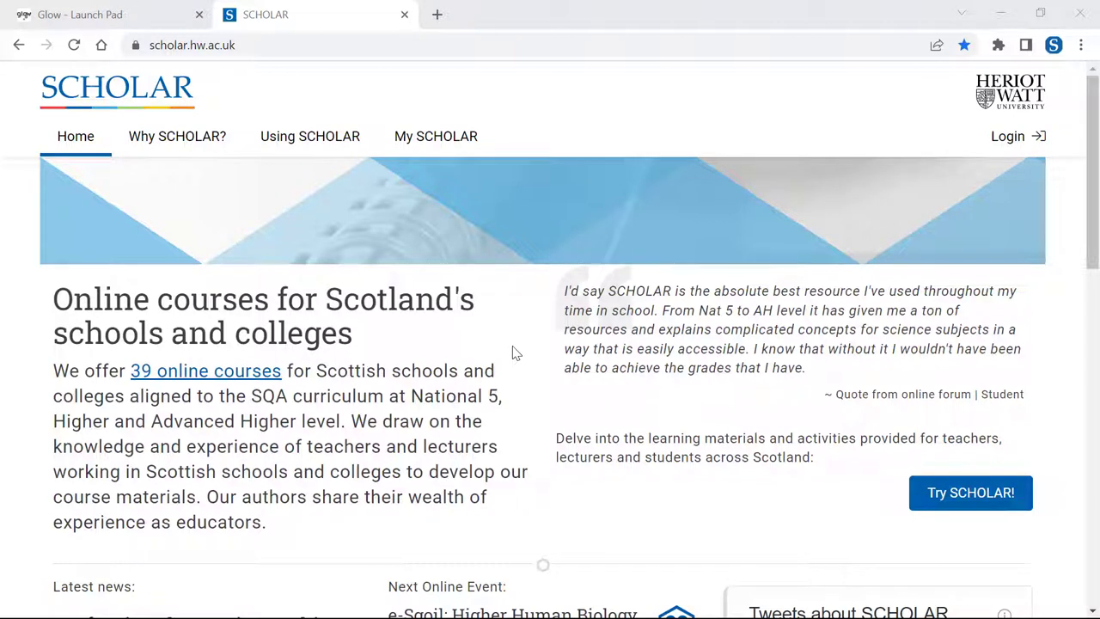
mouse_move(1007, 136)
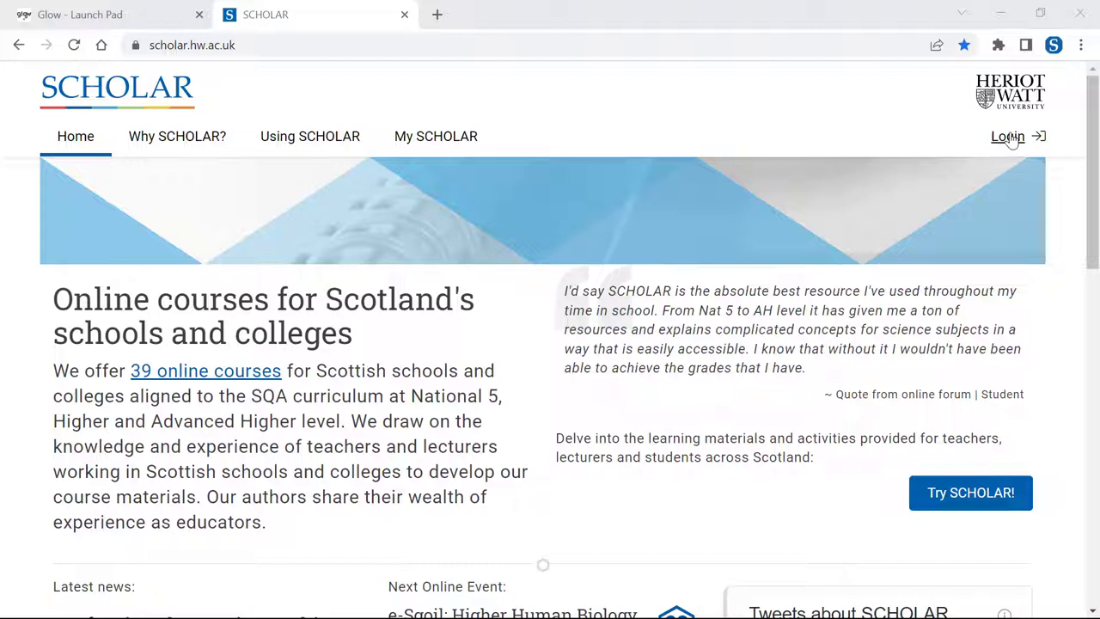
Open the SCHOLAR login page, then follow the forgotten-password link to the reset page.
click(1006, 136)
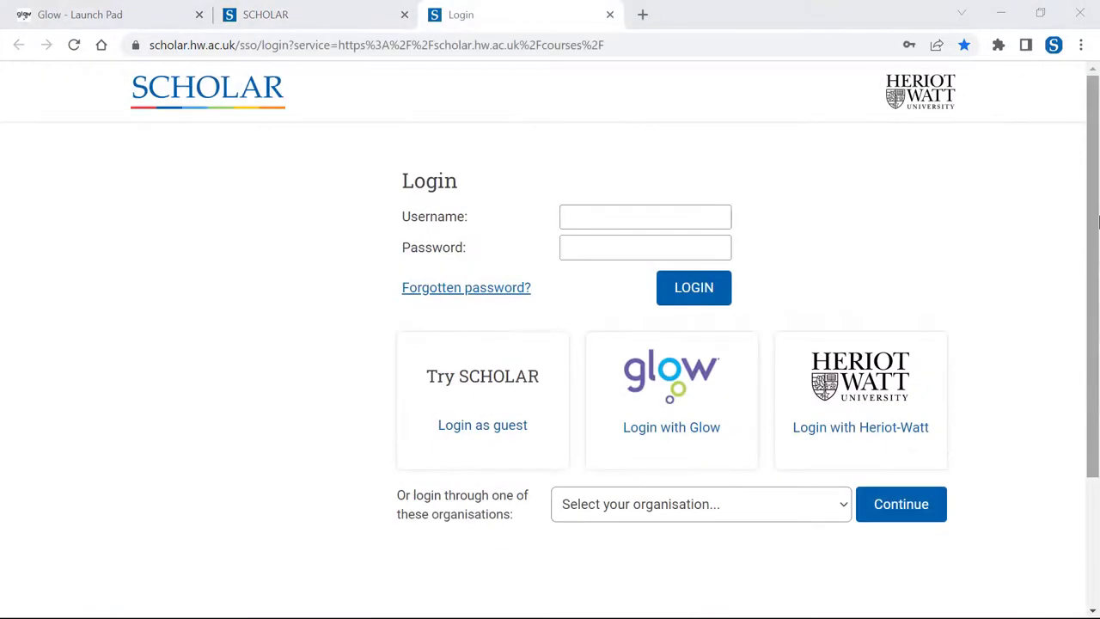
mouse_move(941, 215)
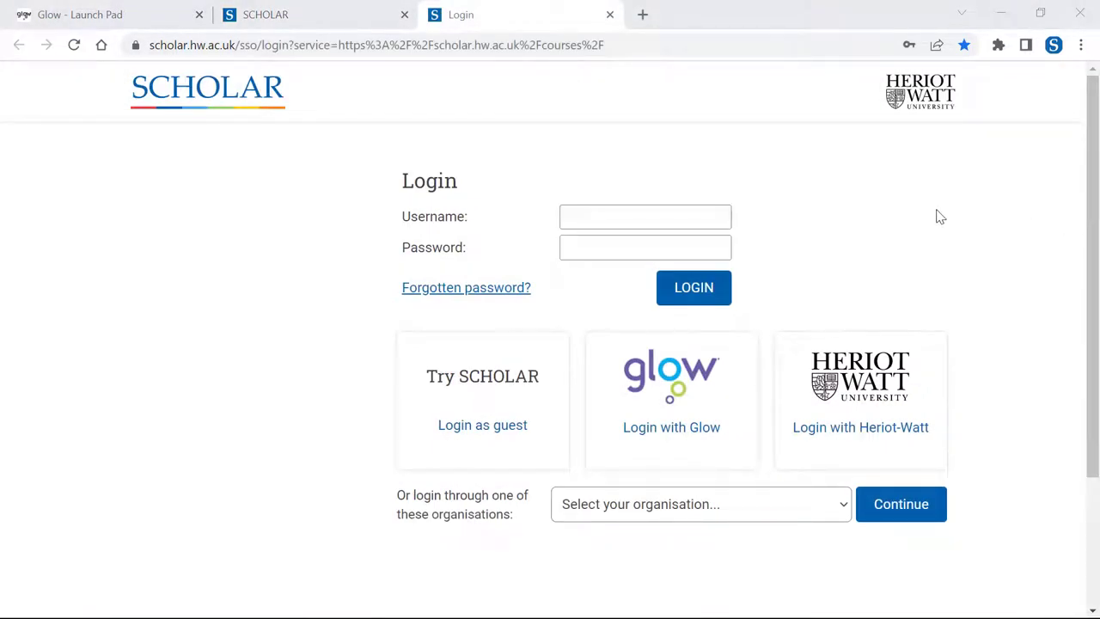
mouse_move(470, 299)
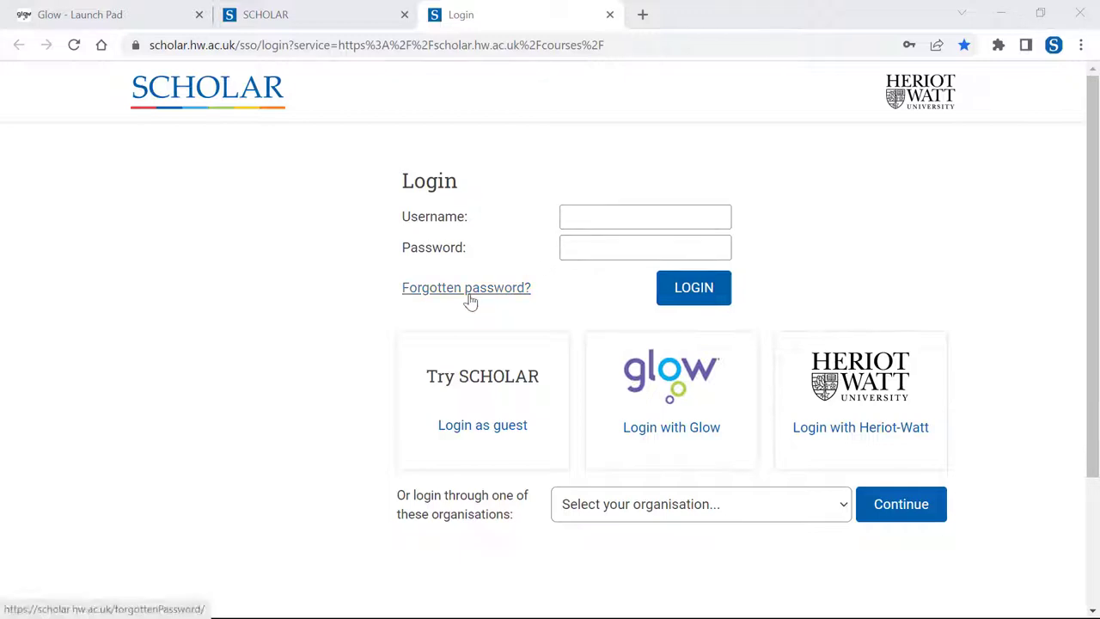
click(466, 287)
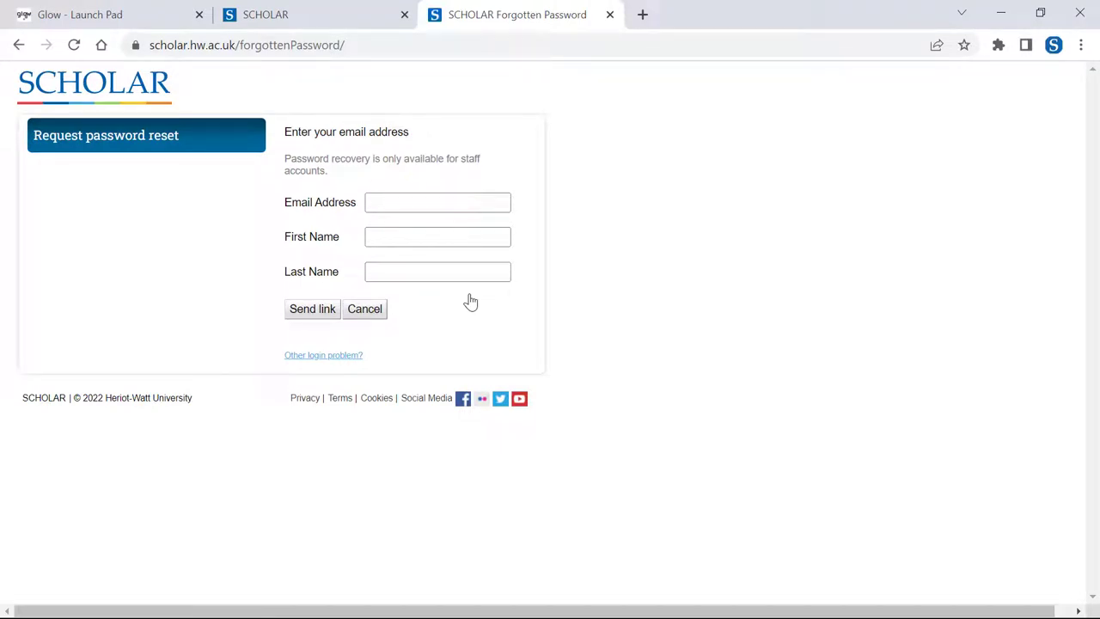
Look over the email and name fields of the password reset form, then relaunch SCHOLAR from Glow.
click(438, 202)
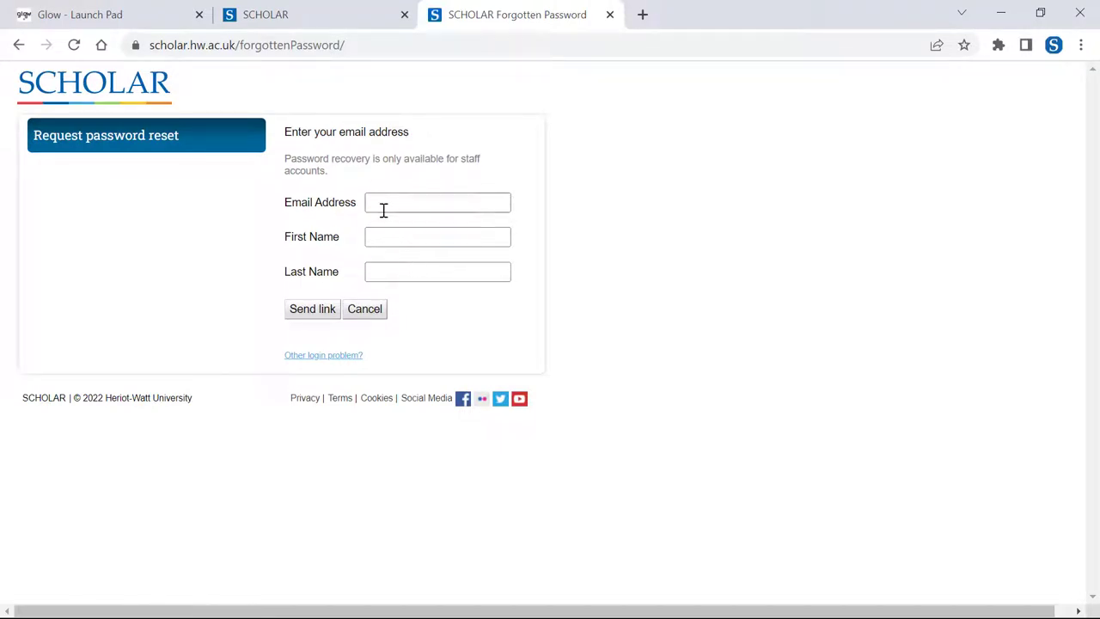
click(437, 202)
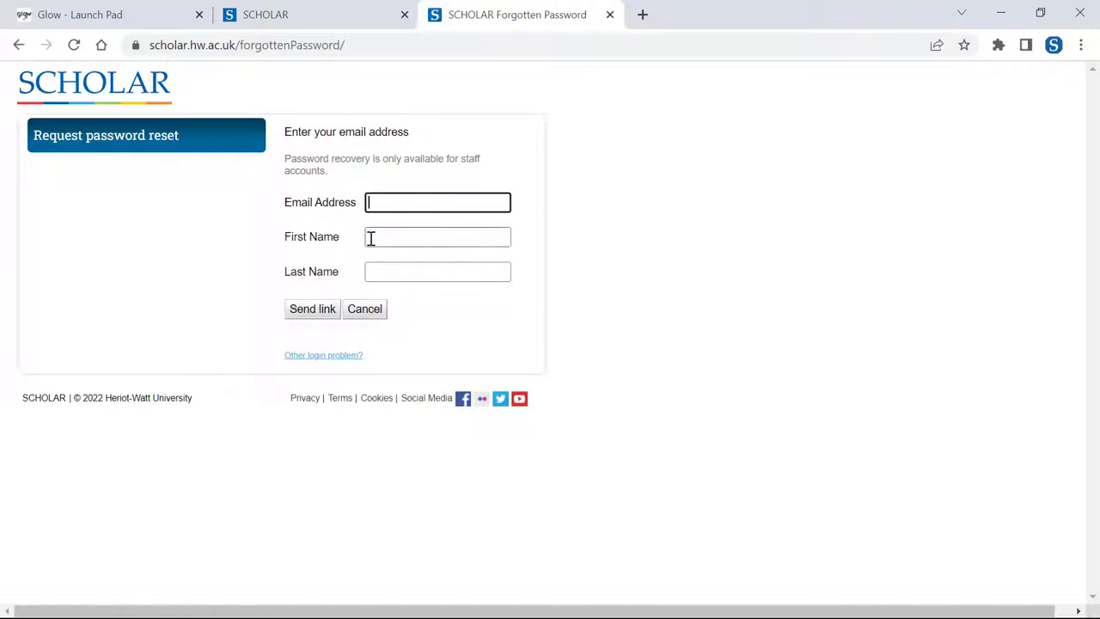
click(438, 236)
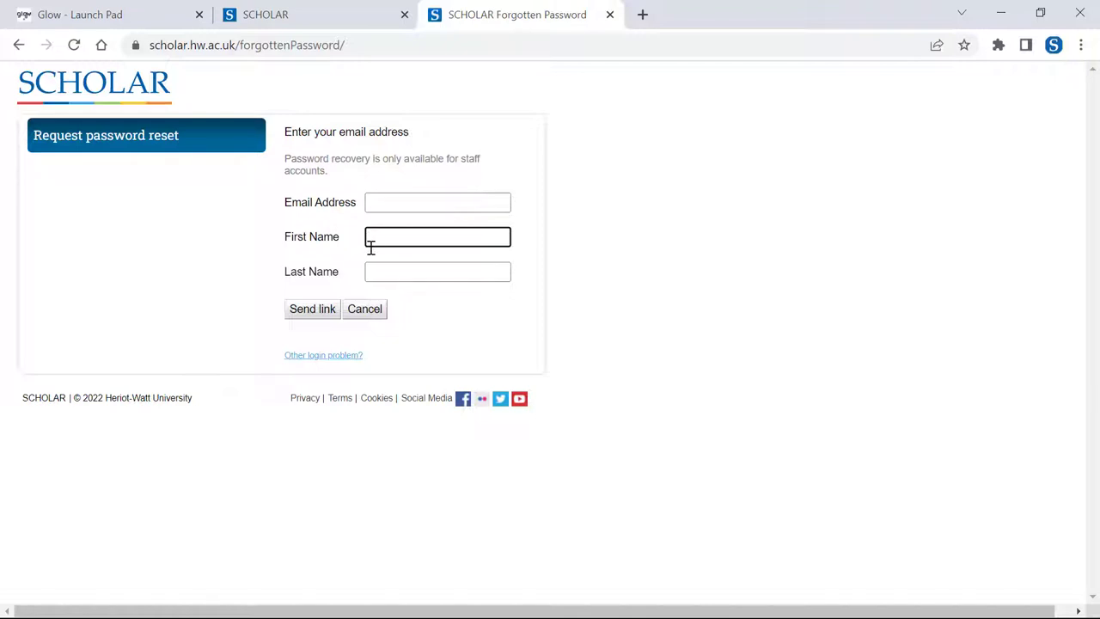
click(437, 271)
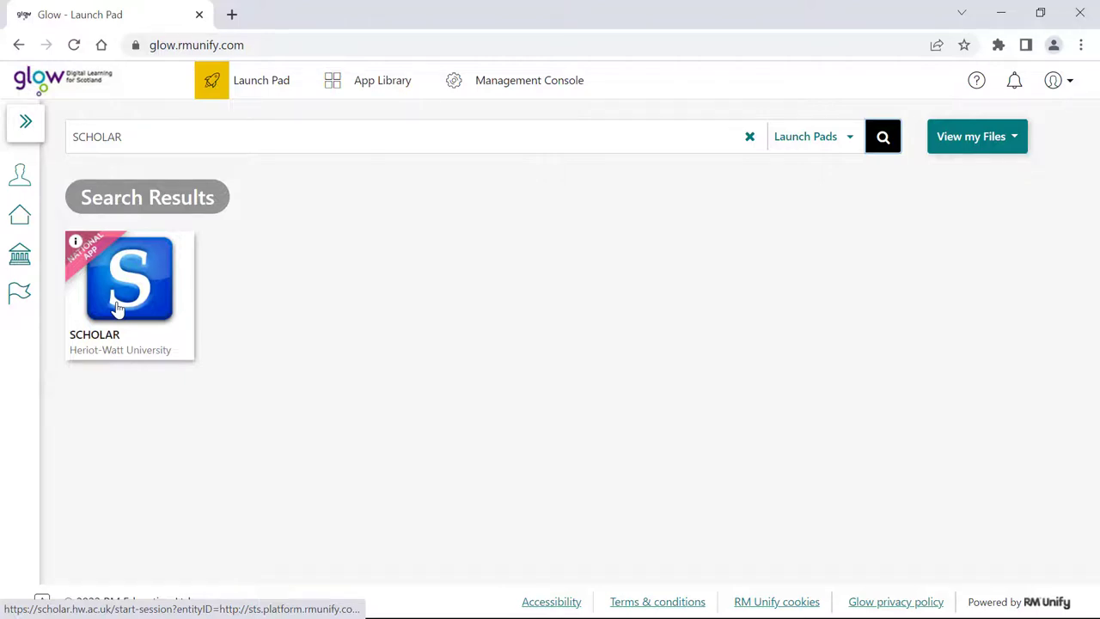
click(129, 279)
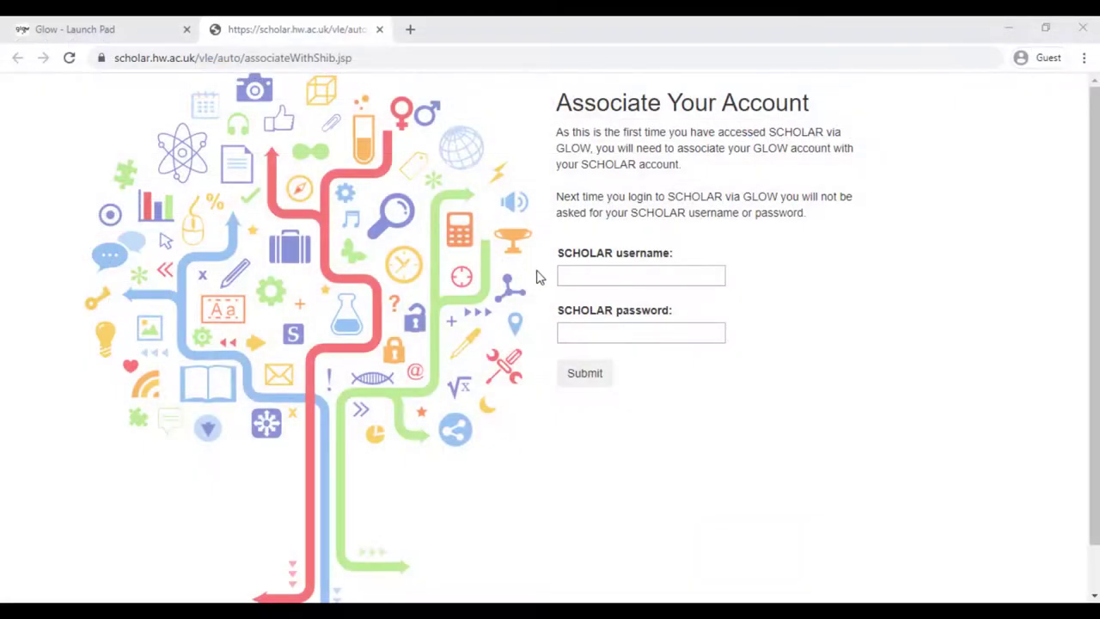
Submit SCHOLAR username and password in Associate Your Account to reach My Courses.
click(640, 275)
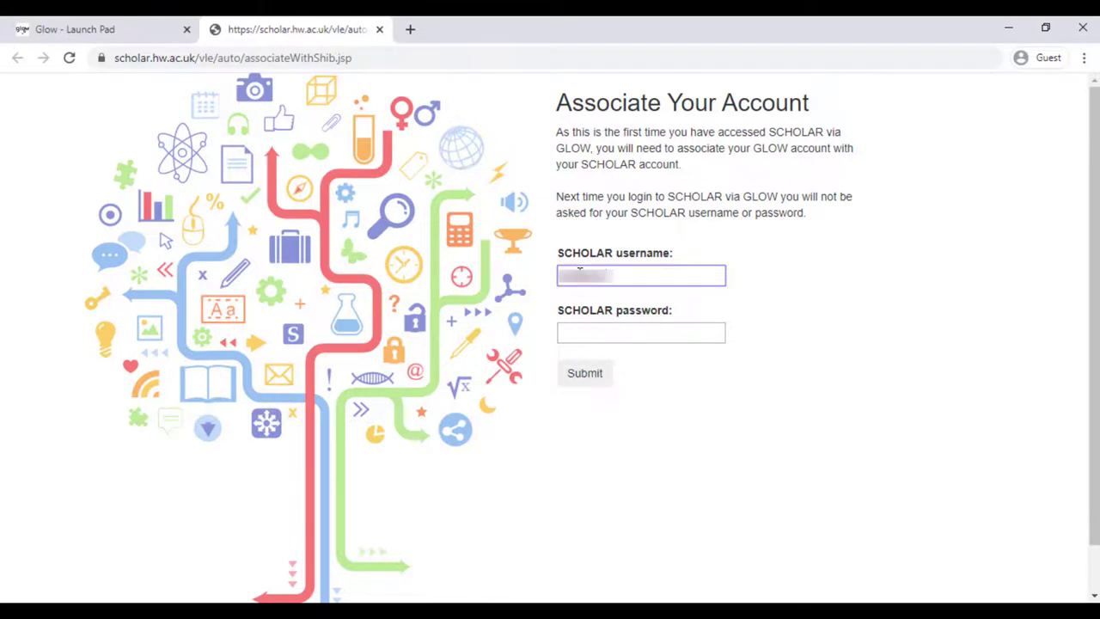
click(641, 333)
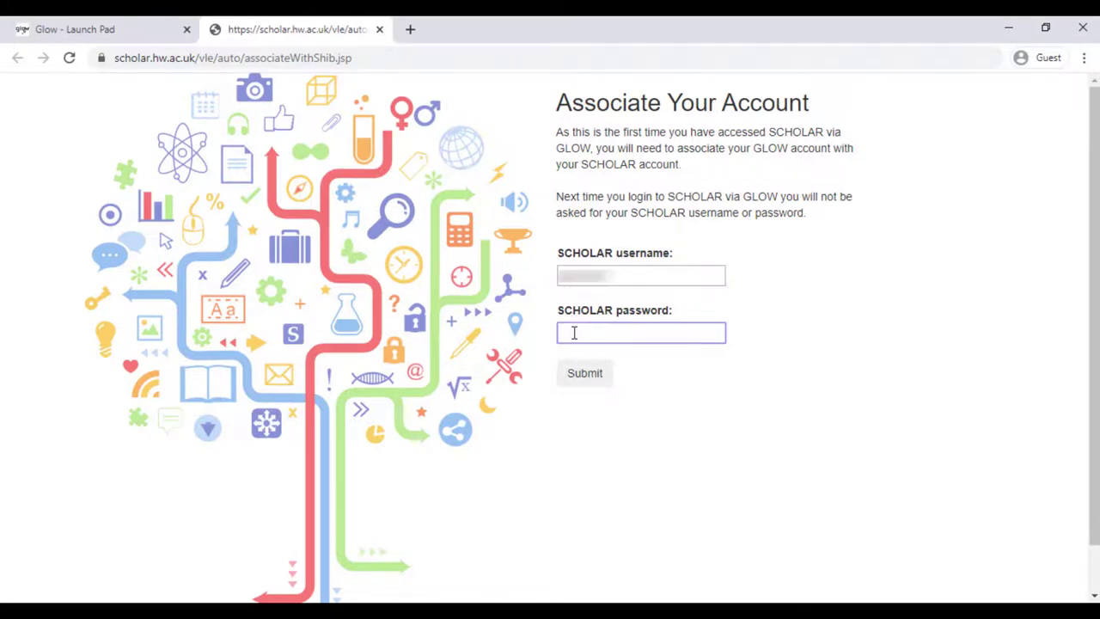
text(password)
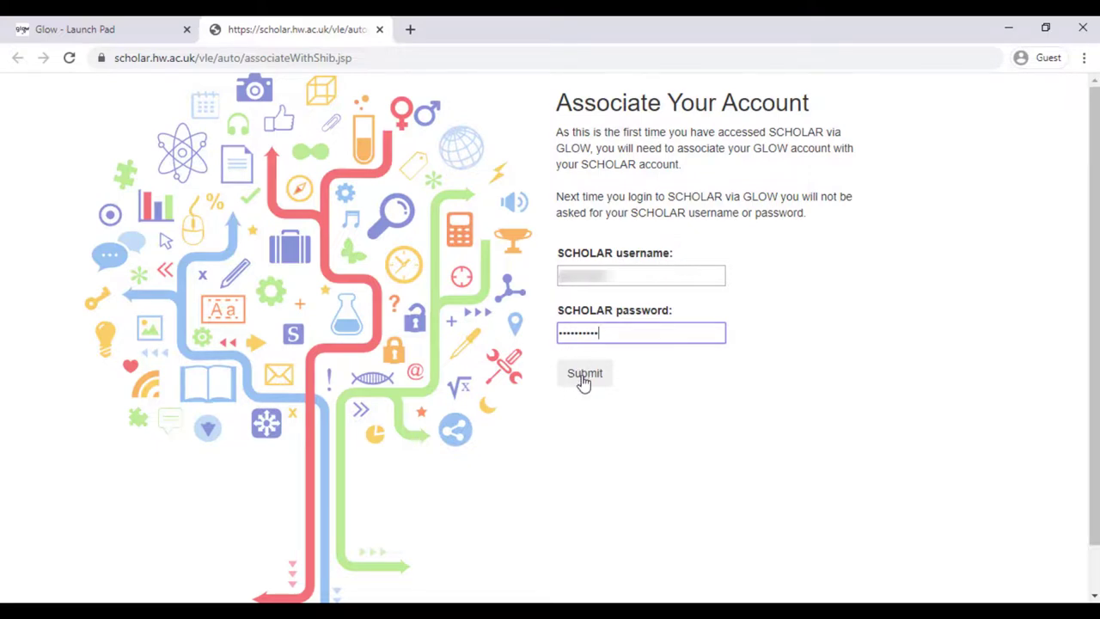
click(585, 373)
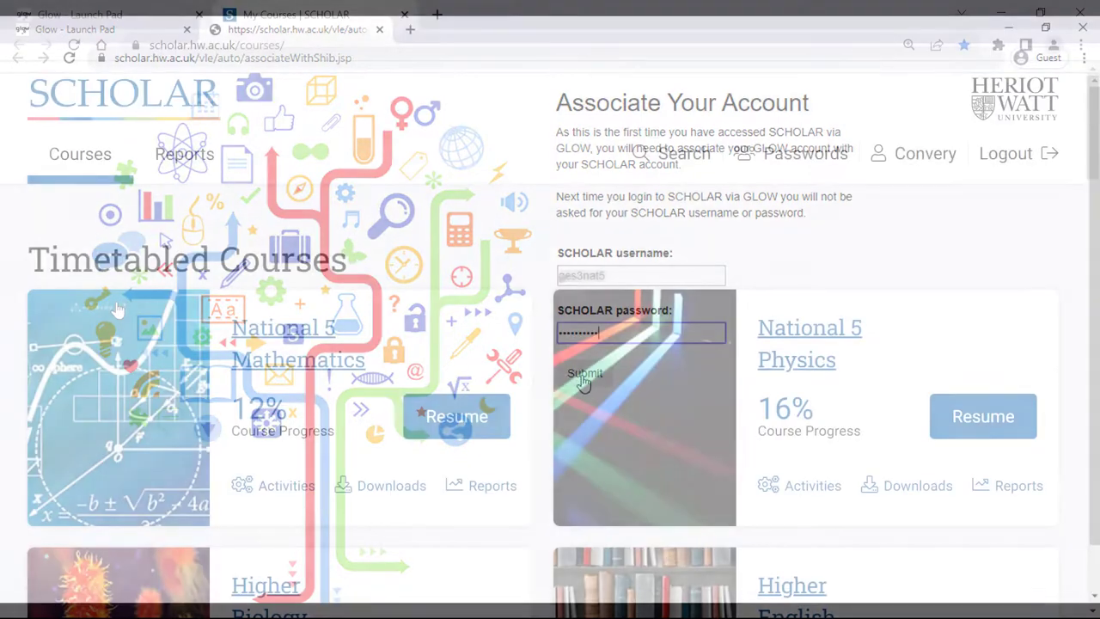
click(584, 374)
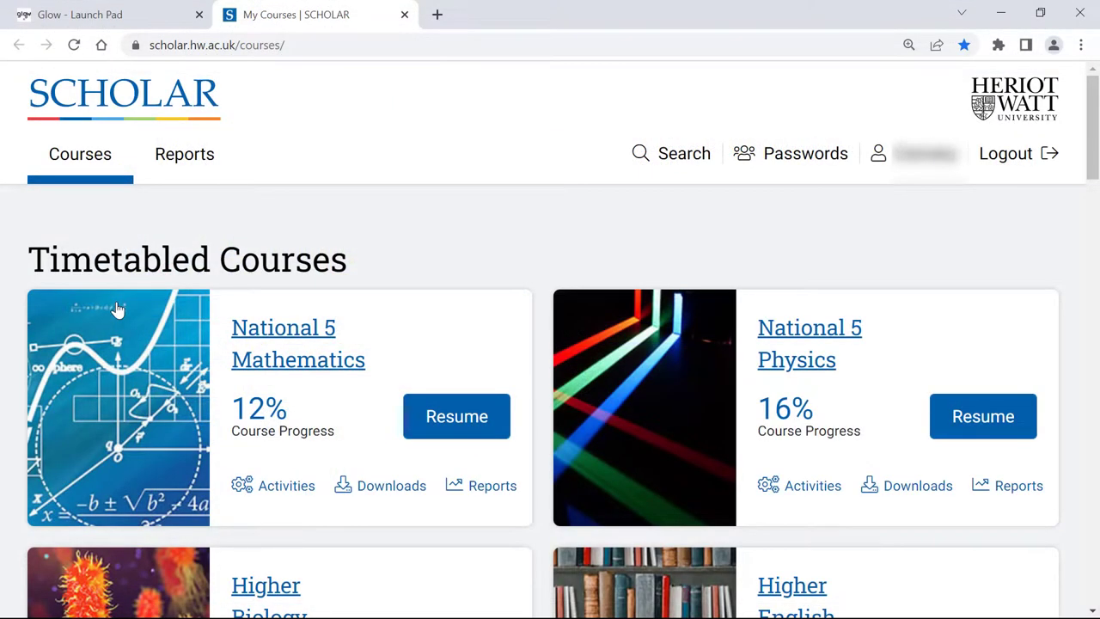